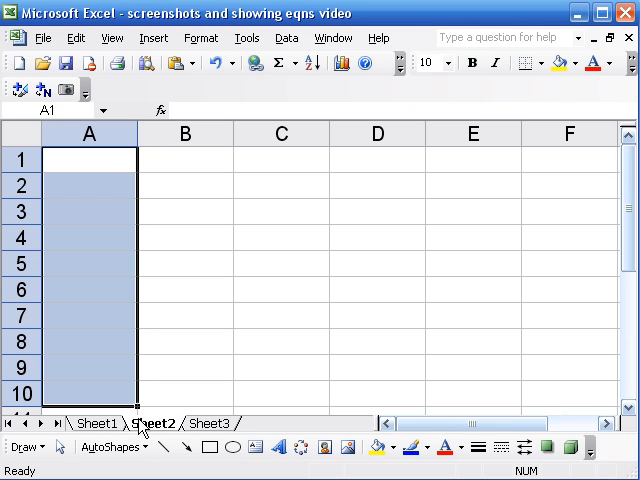
Enter 1 in A1 and A2, =A1+A2 in A3, and fill down to A10.
{"action": "type", "text": "1"}
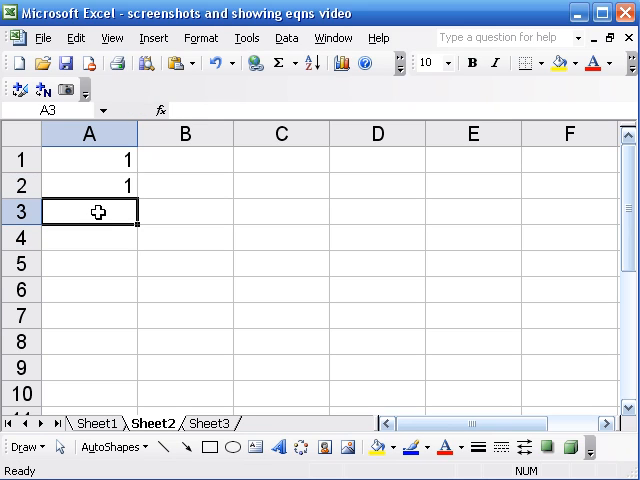
{"action": "type", "text": "=A1"}
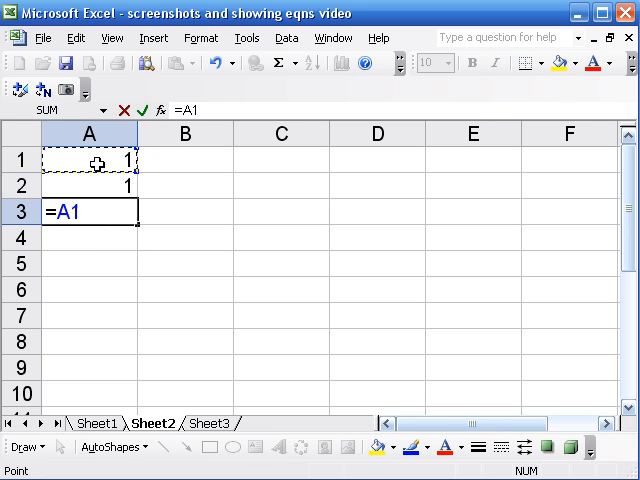
{"action": "left_click", "coordinate": [89, 185]}
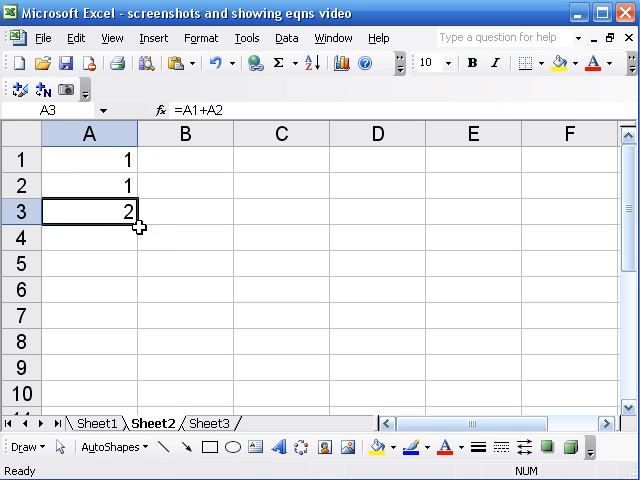
{"action": "left_click_drag", "start_coordinate": [140, 225], "coordinate": [140, 395]}
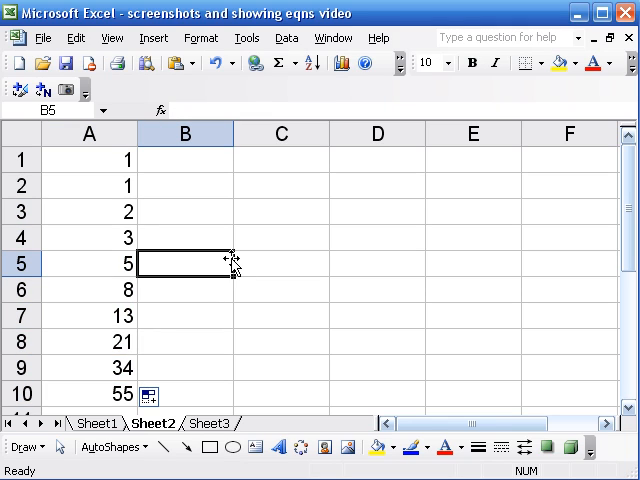
{"action": "mouse_move", "coordinate": [225, 268]}
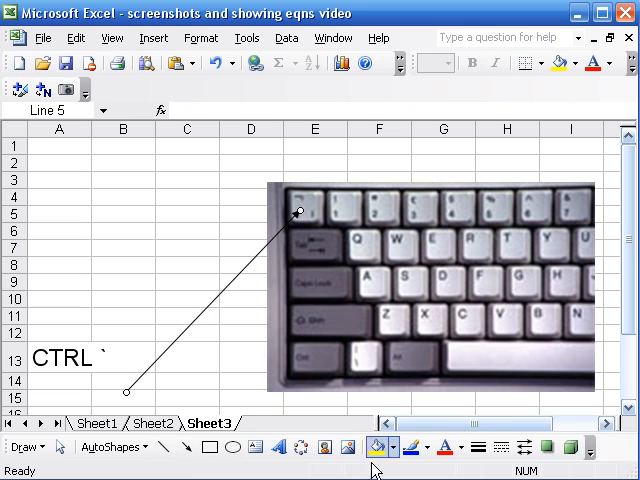
Make the connector line a thick arrow, then return to Sheet2.
{"action": "left_click", "coordinate": [522, 447]}
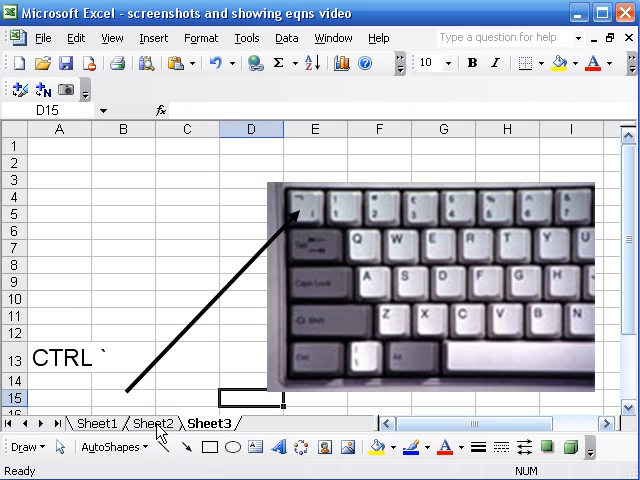
{"action": "left_click", "coordinate": [151, 423]}
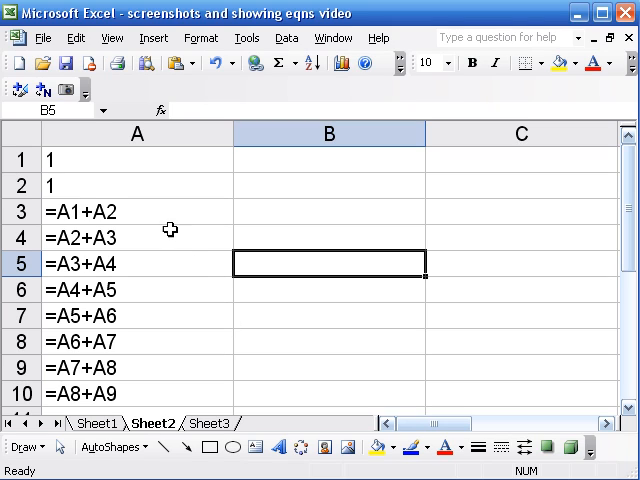
{"action": "mouse_move", "coordinate": [170, 269]}
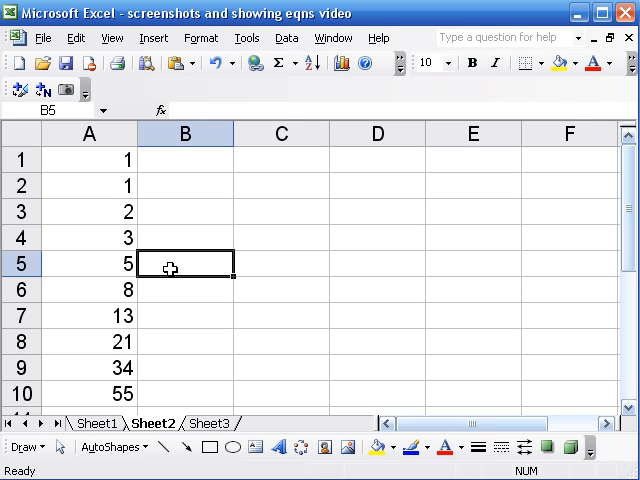
{"action": "mouse_move", "coordinate": [338, 338]}
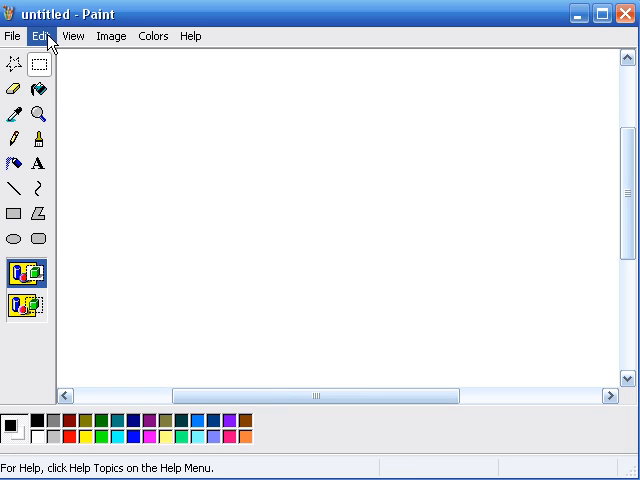
Open Paint's paste commands to bring in the Excel screenshot.
{"action": "left_click", "coordinate": [73, 36]}
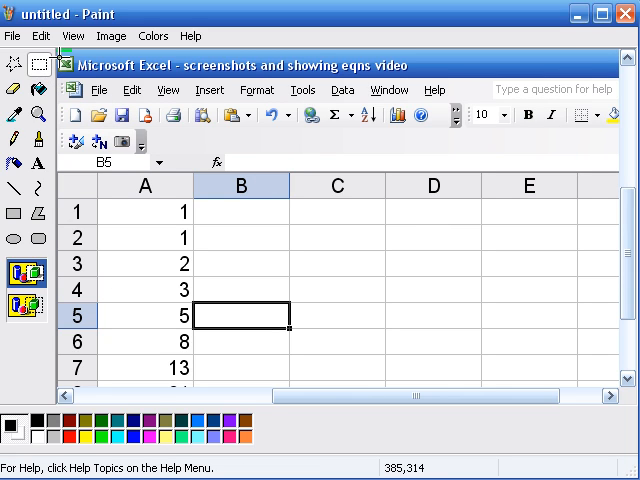
Drag a selection around columns A–C, rows 1–6 of the pasted screenshot.
{"action": "left_click_drag", "start_coordinate": [60, 52], "coordinate": [180, 340]}
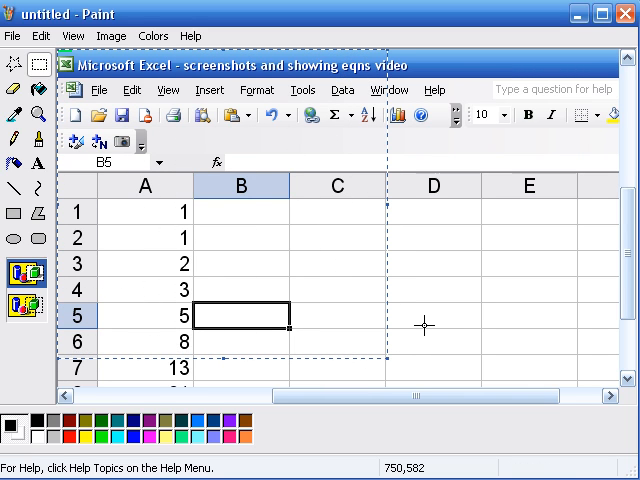
{"action": "mouse_move", "coordinate": [528, 231]}
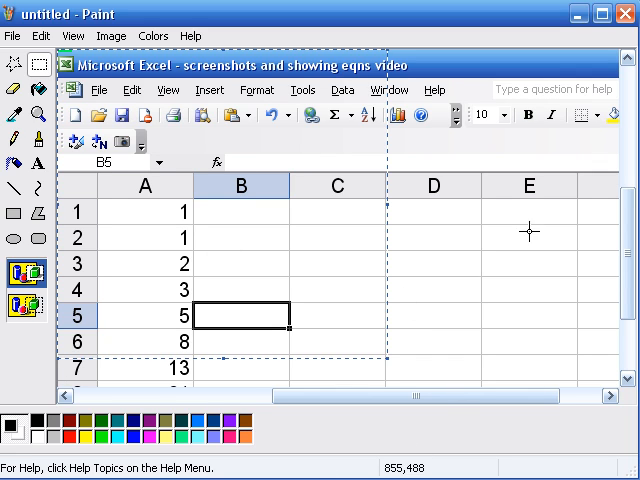